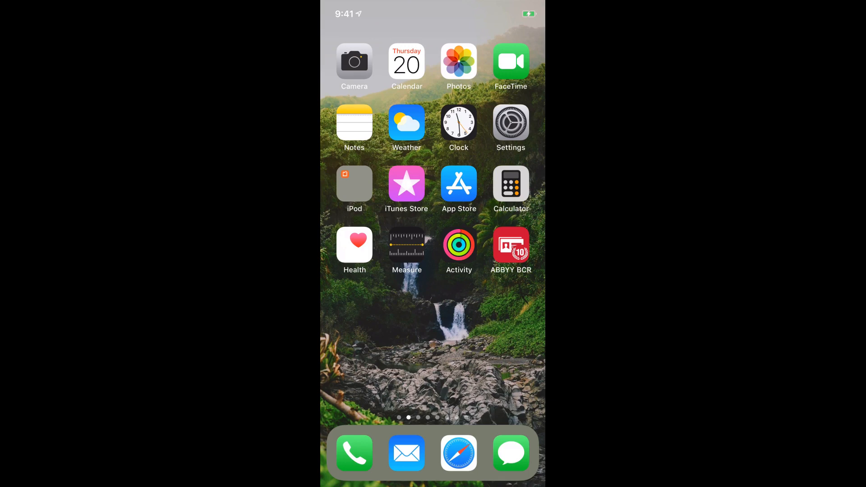
- Launch the ABBYY BCR app from the home screen, showing the empty card list
left_click(510, 244)
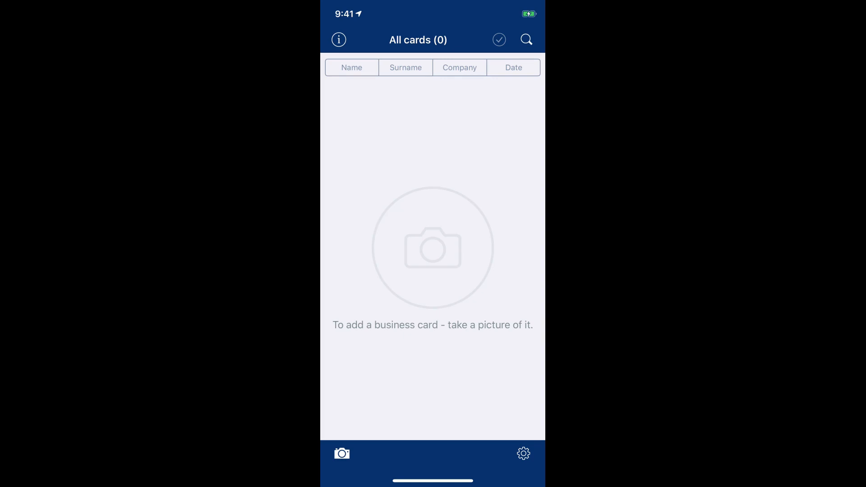
- Photograph the front of the business card so it is recognized into the card editor
left_click(341, 453)
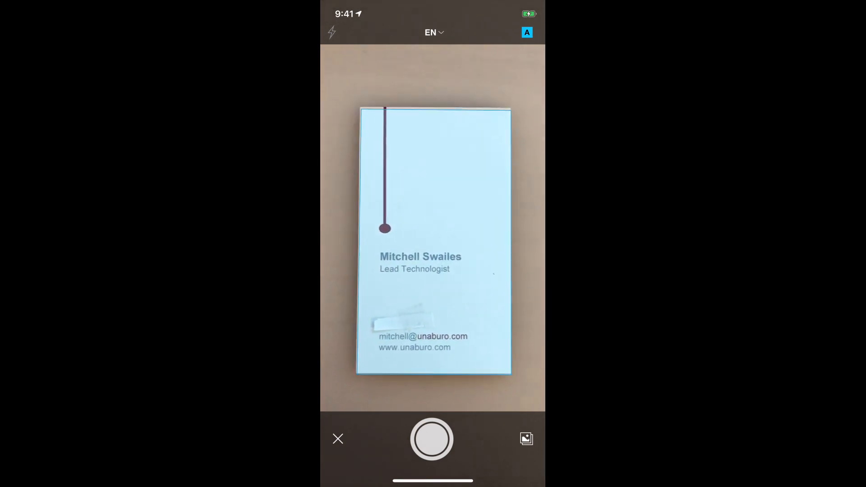
left_click(432, 440)
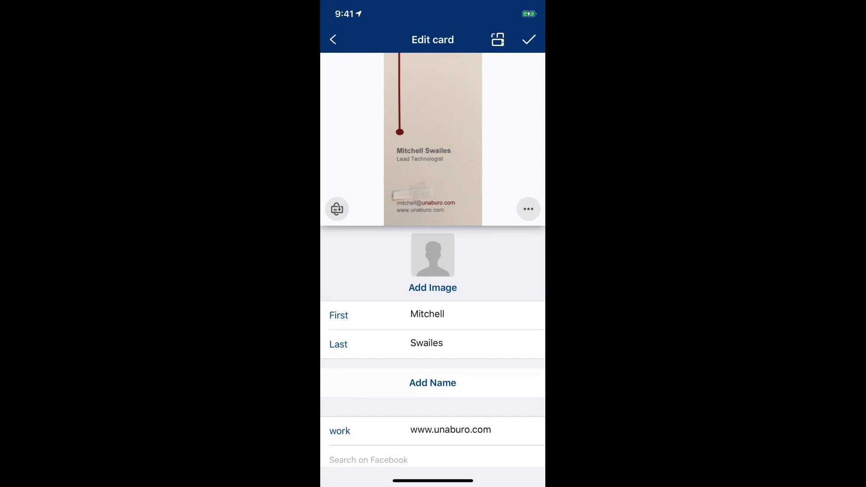
- Enlarge the card image and scroll the Edit card form down to the recognized company 'unaburo'
left_click(426, 315)
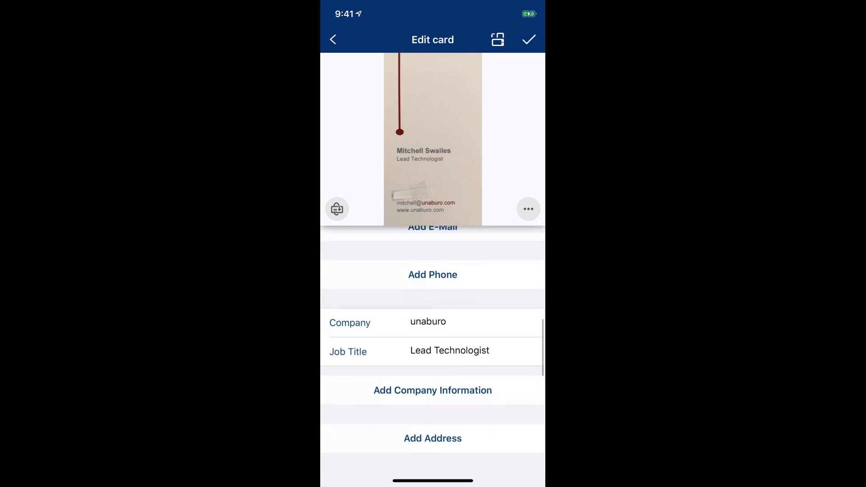
scroll("down", 3)
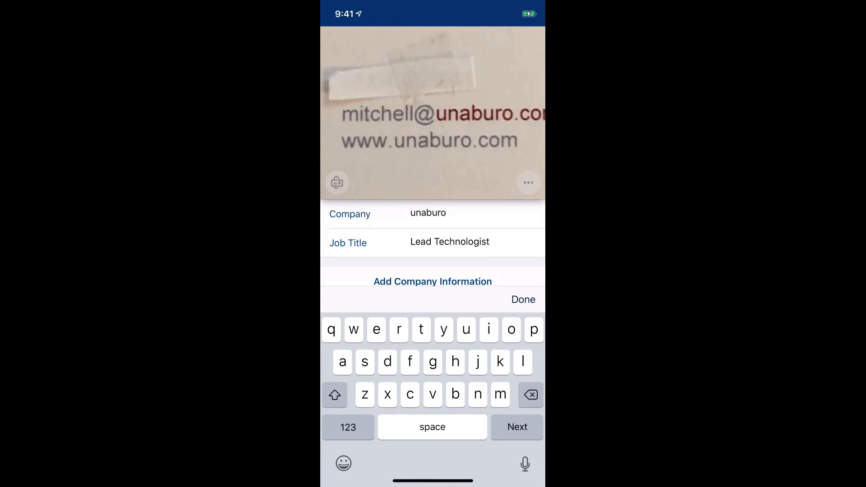
- Finish correcting the company name to 'una buro'
left_click(426, 213)
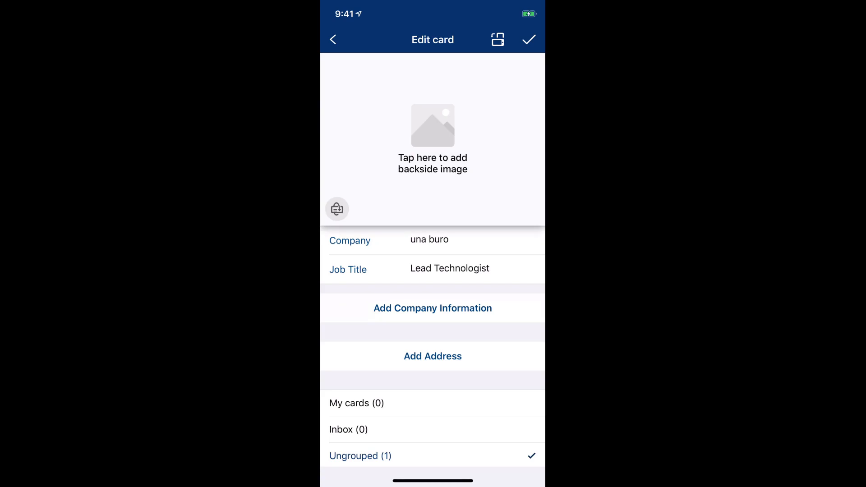
- Photograph the card's back side and accept the cropped image
left_click(432, 125)
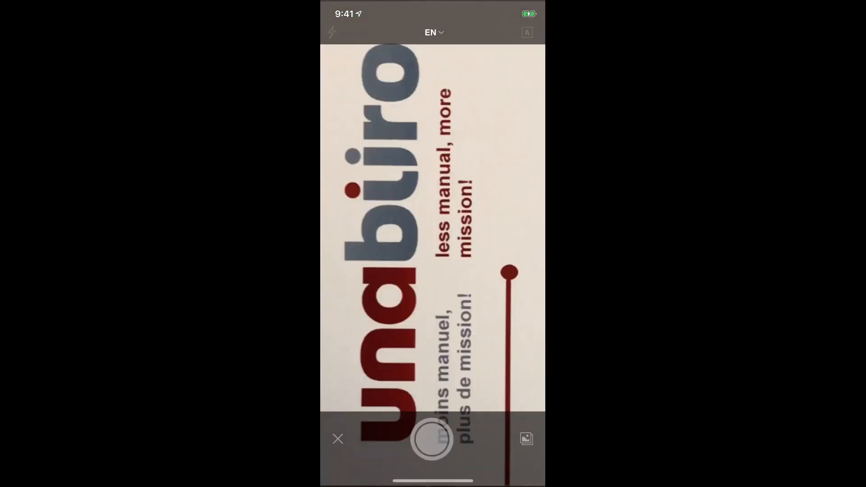
left_click(432, 439)
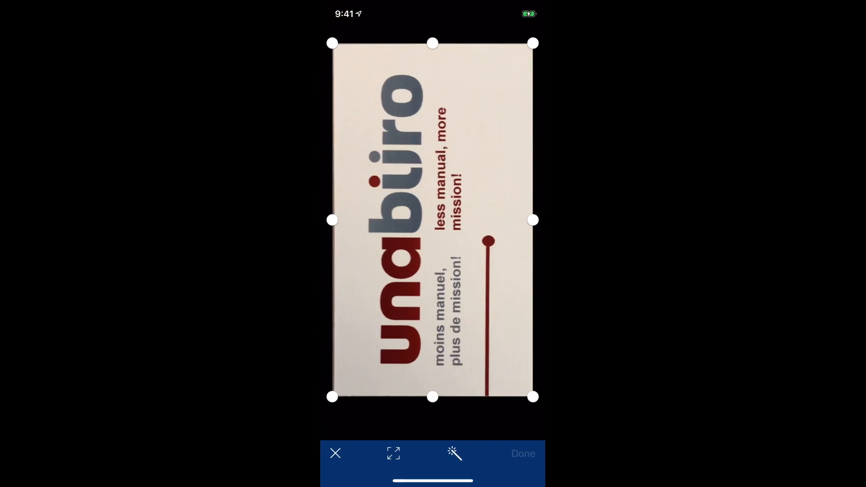
left_click(523, 453)
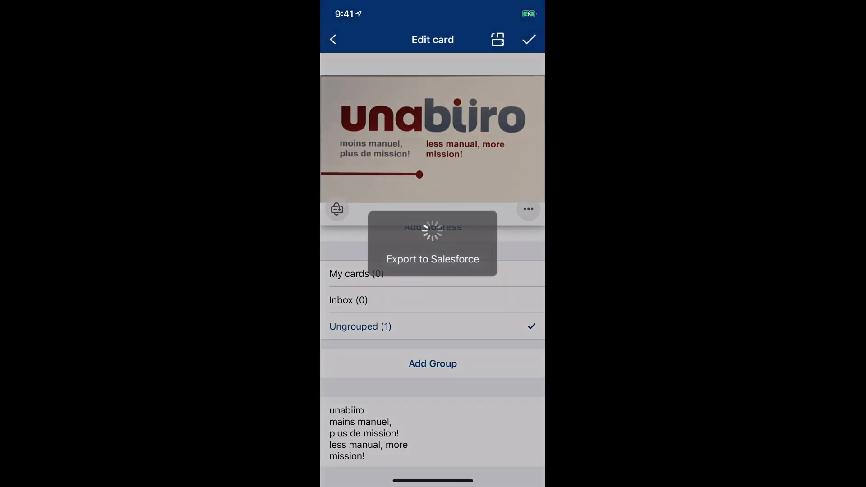
left_click(529, 39)
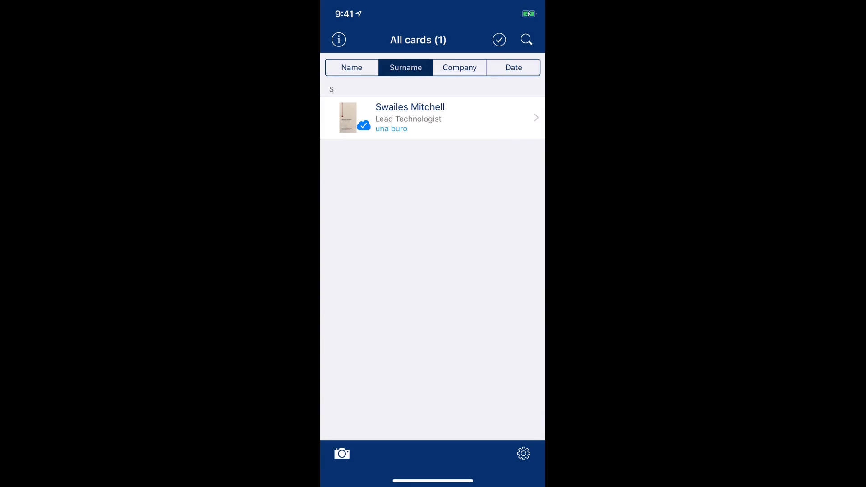
- Scroll the app's Settings down to the Salesforce export settings
left_click(522, 453)
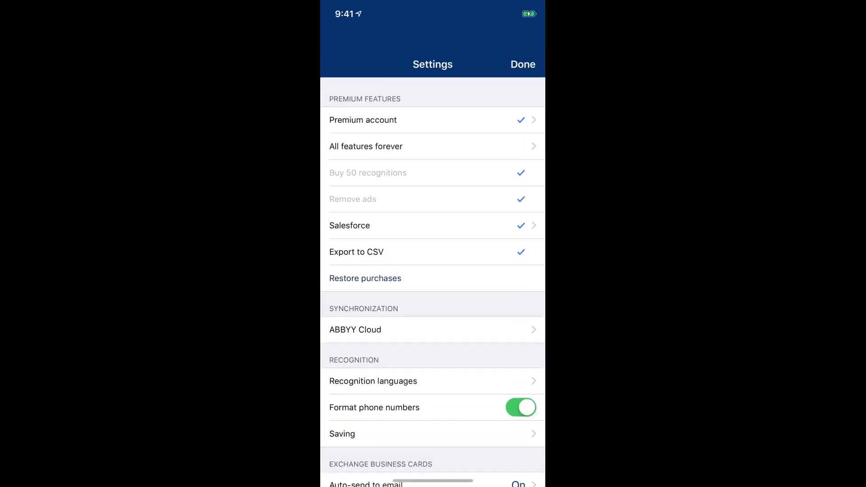
scroll("down", 3)
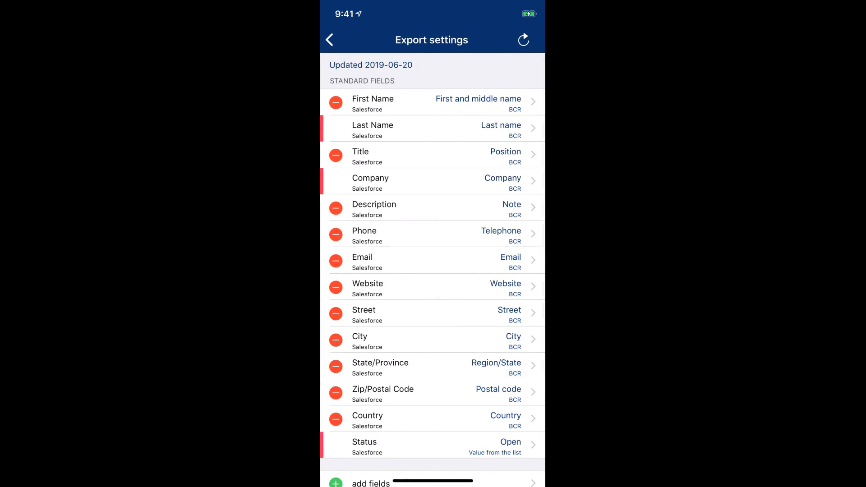
scroll("down", 3)
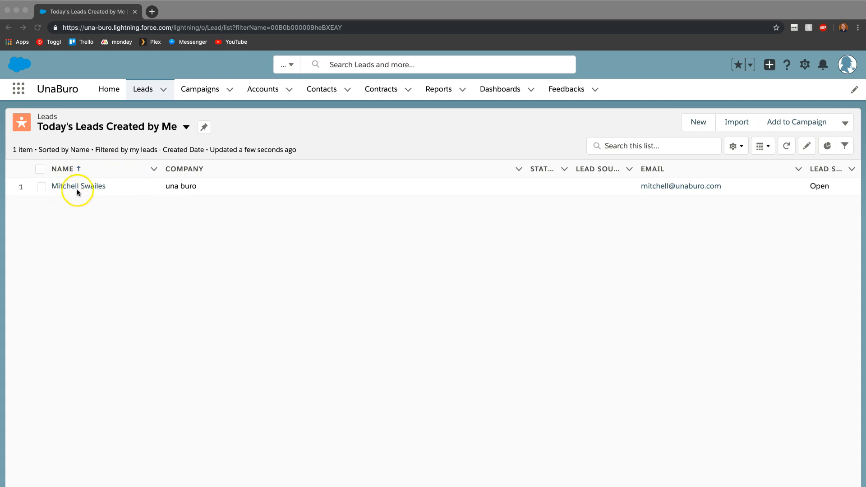
left_click(79, 186)
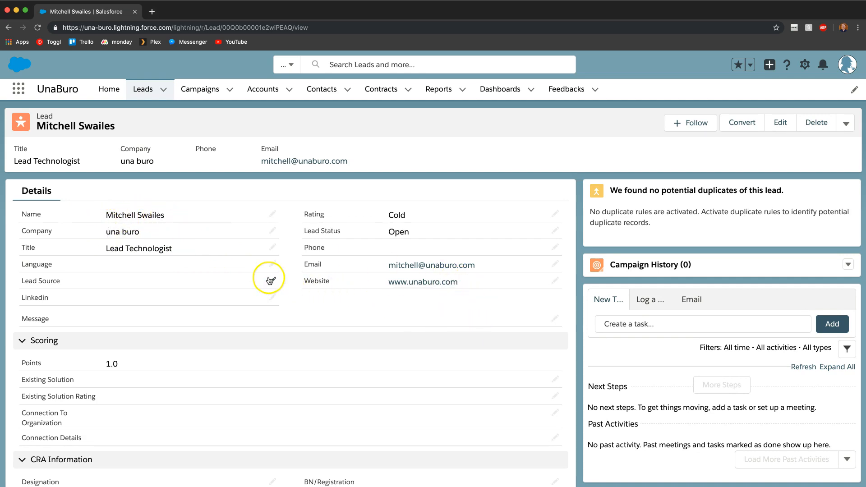
mouse_move(228, 296)
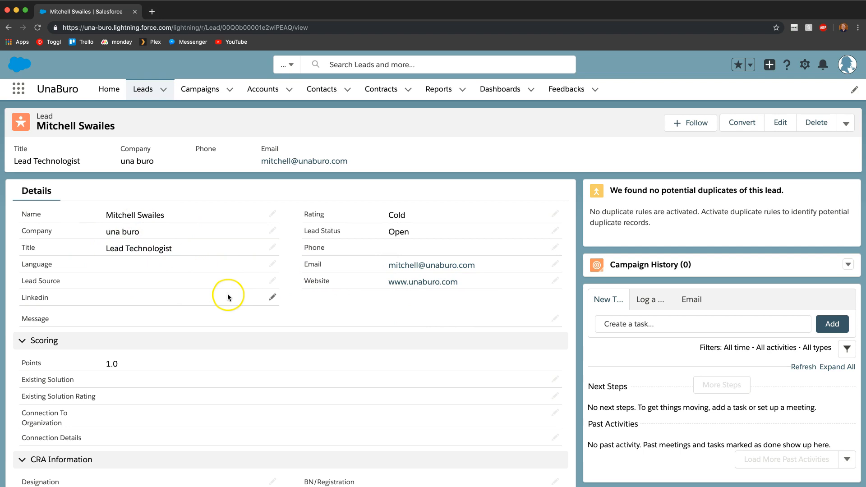
mouse_move(266, 321)
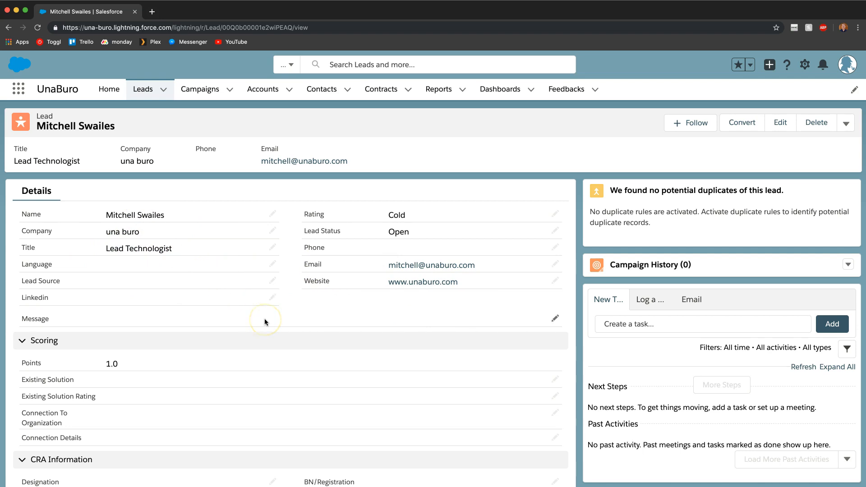